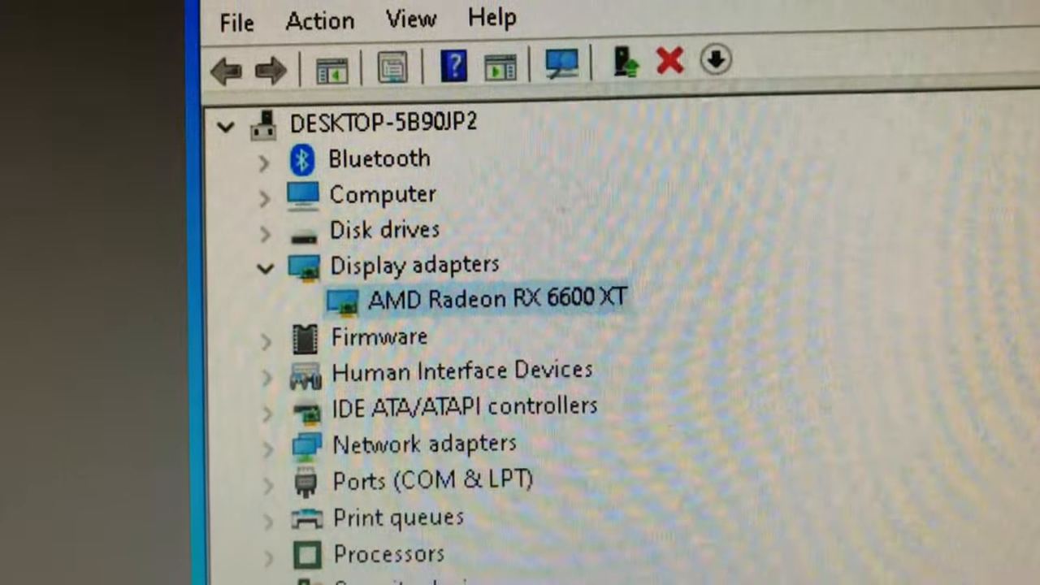
Close Device Manager after confirming the AMD Radeon RX 6600 XT under Display adapters
{"action": "left_click", "coordinate": [235, 18]}
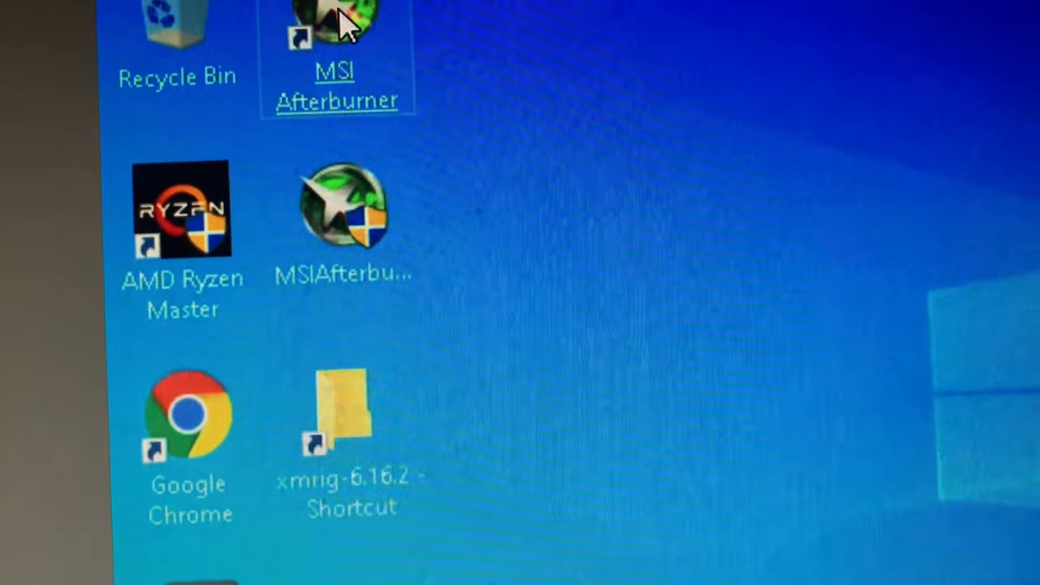
Launch Chrome and download Radeon Software Adrenalin 22.1.1 from AMD Drivers & Support
{"action": "double_click", "coordinate": [333, 8]}
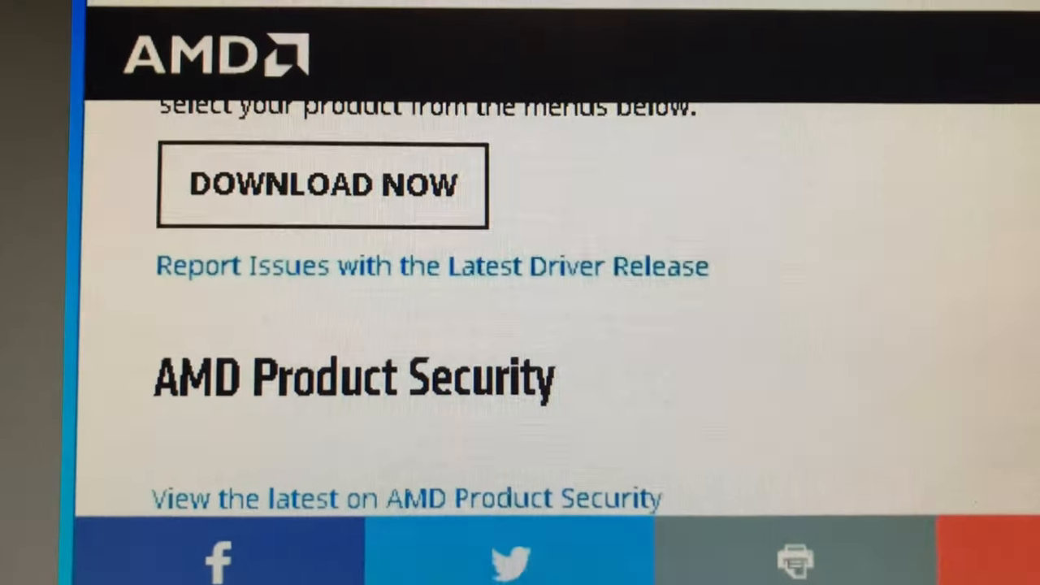
{"action": "left_click", "coordinate": [323, 185]}
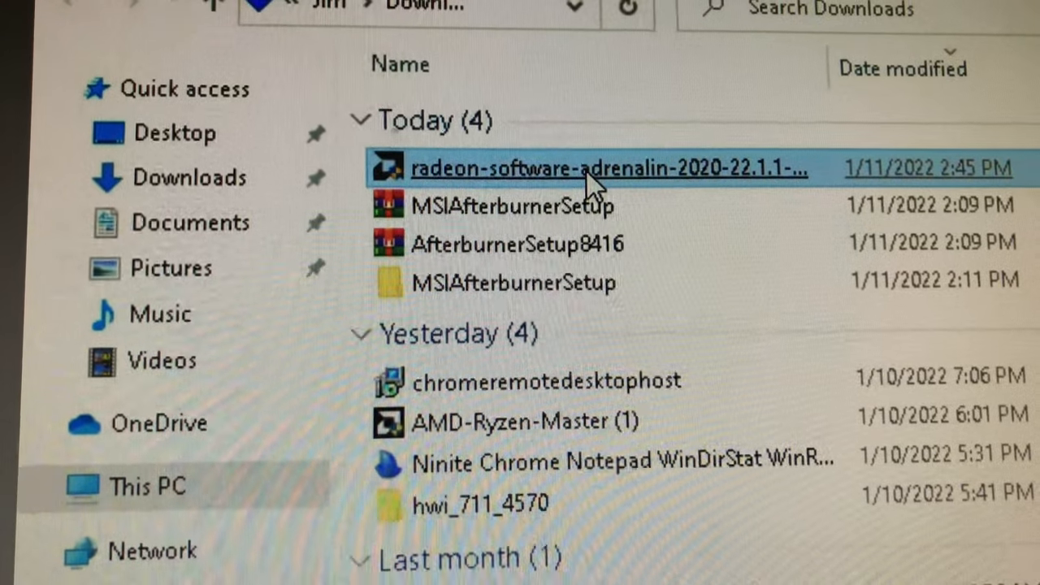
Run the Adrenalin installer with administrator approval and close it once installation finishes
{"action": "double_click", "coordinate": [583, 168]}
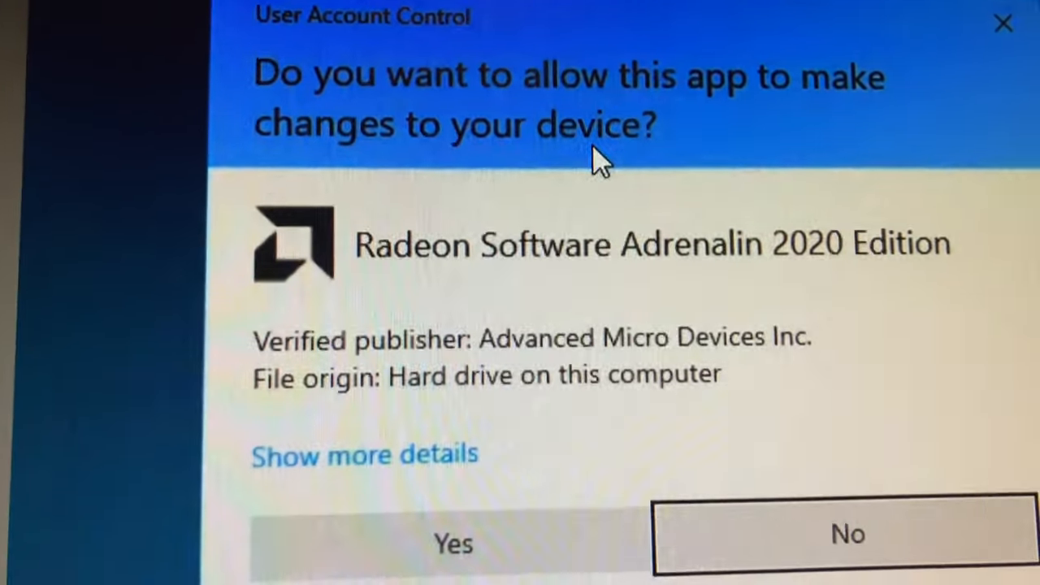
{"action": "left_click", "coordinate": [450, 542]}
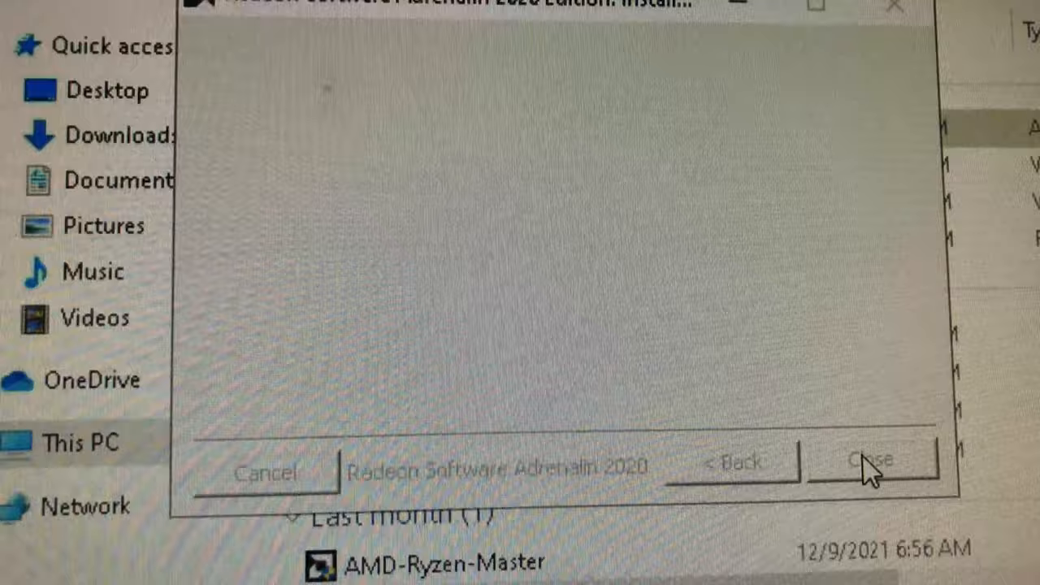
{"action": "left_click", "coordinate": [871, 462]}
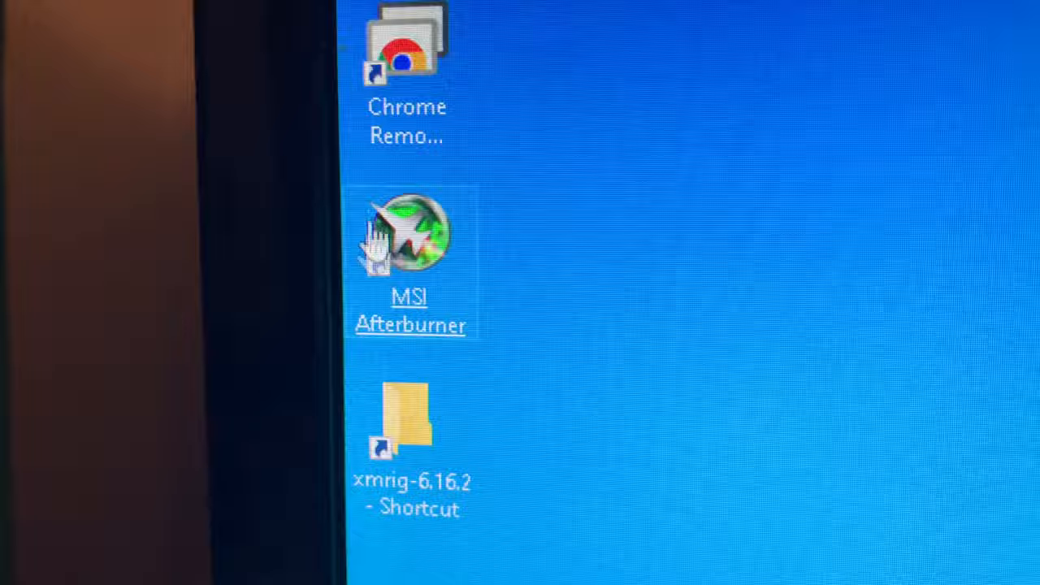
Launch MSI Afterburner as administrator and view its User Interface skin options
{"action": "double_click", "coordinate": [404, 240]}
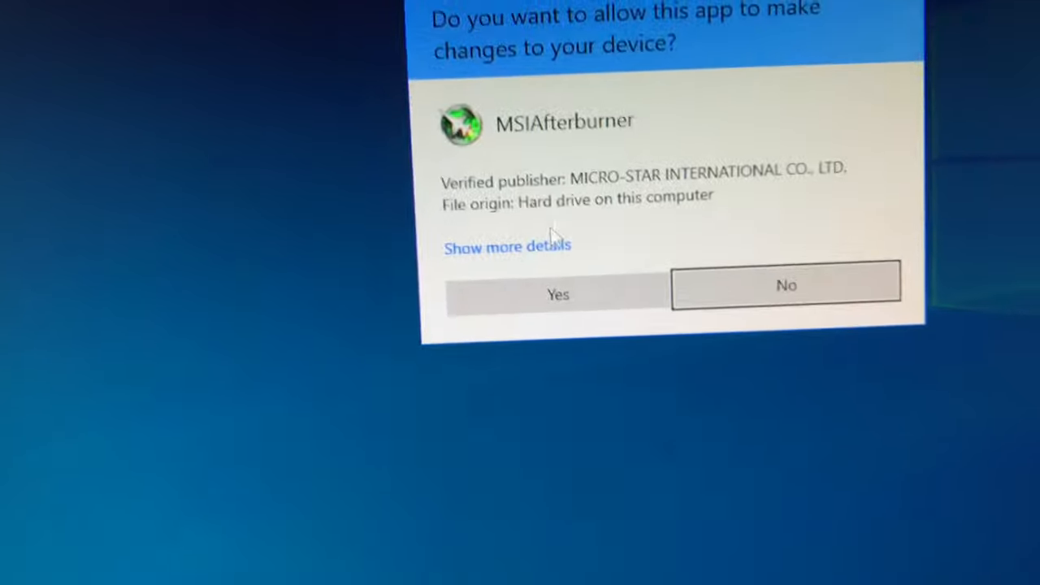
{"action": "left_click", "coordinate": [557, 294]}
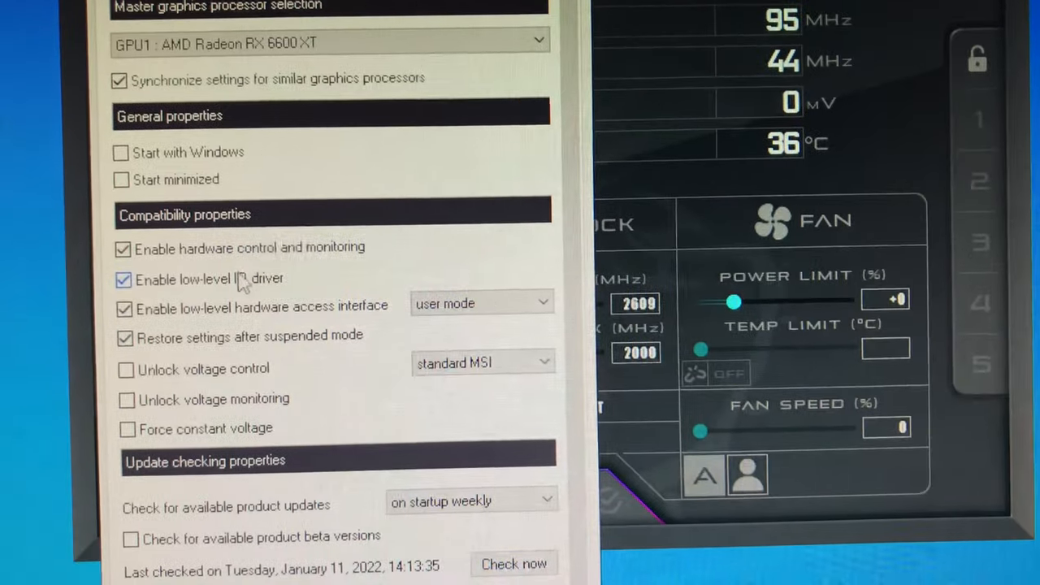
{"action": "mouse_move", "coordinate": [241, 278]}
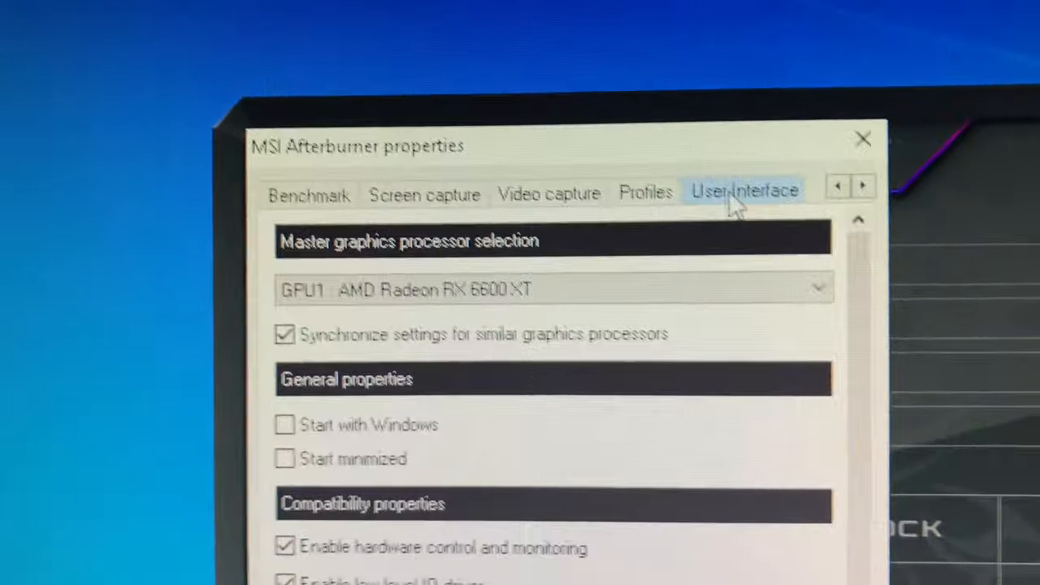
{"action": "left_click", "coordinate": [744, 188]}
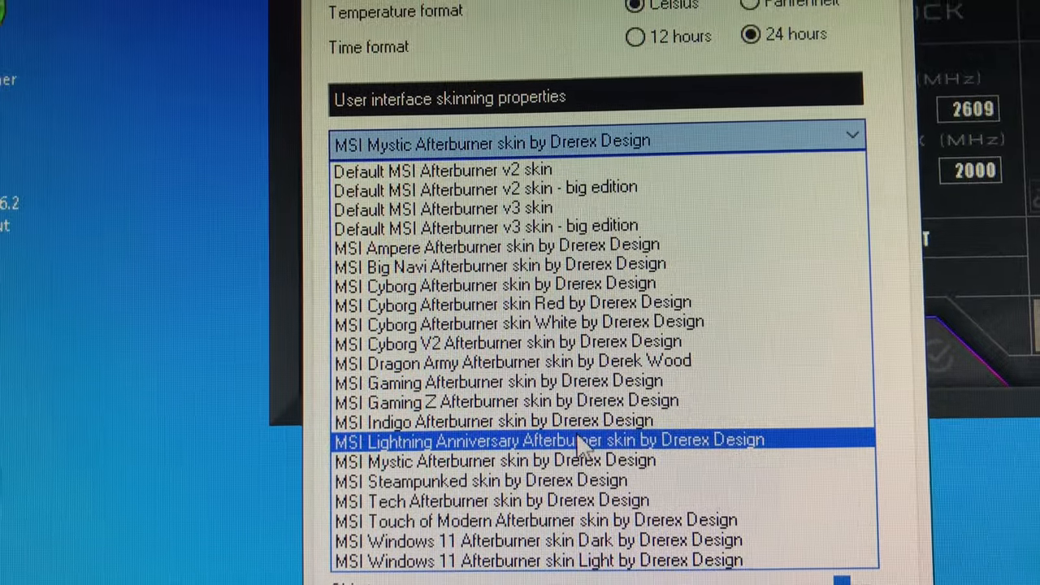
Select the 'MSI Cyborg Afterburner skin Red by Drerex Design' skin
{"action": "left_click", "coordinate": [513, 303]}
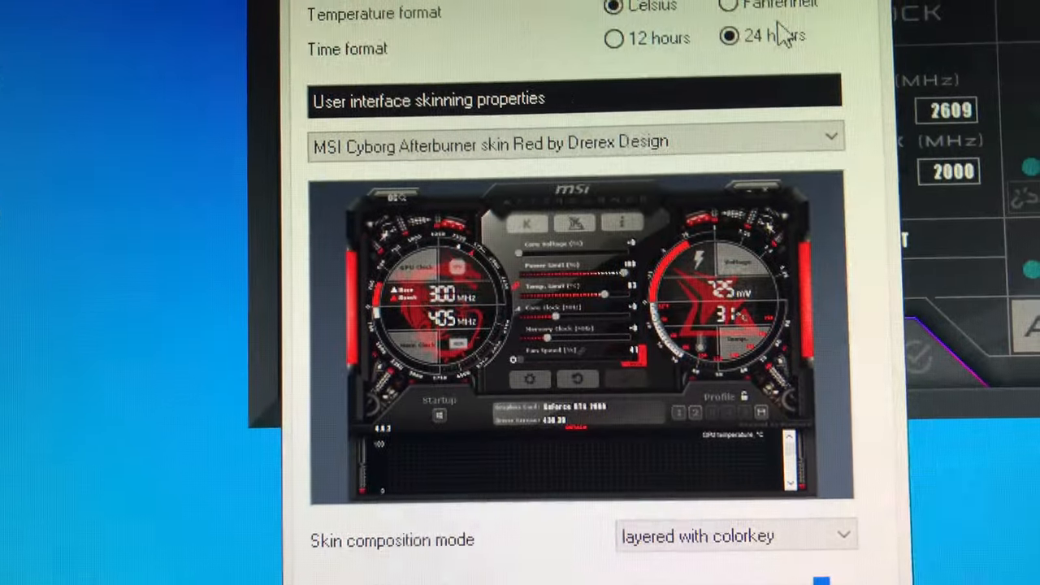
{"action": "scroll", "scroll_direction": "down", "scroll_amount": 3}
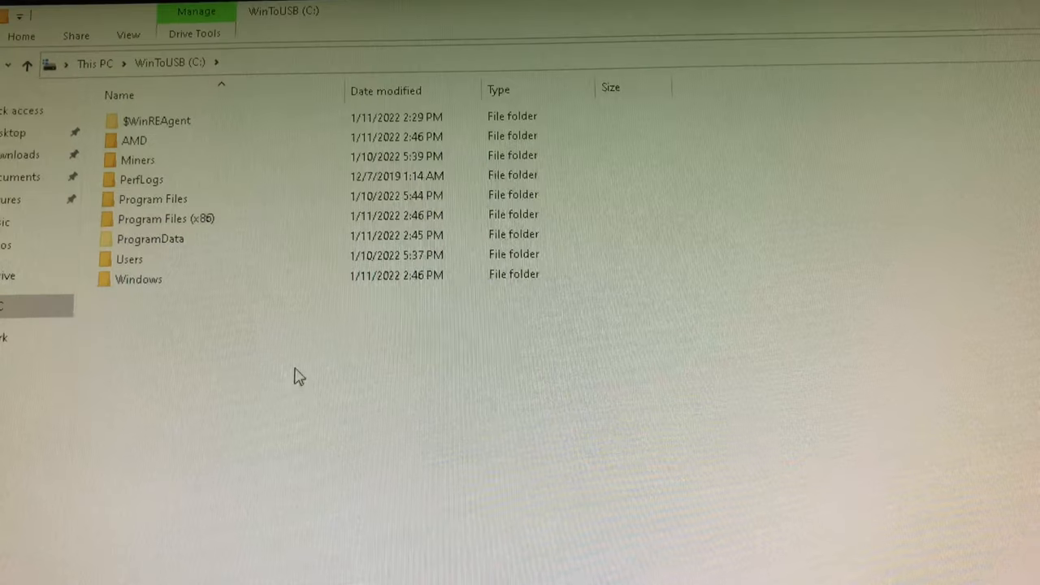
Browse to Miners\GPU\NBMiner_39.7_Win\NBMiner_Win and select the nbminer file
{"action": "double_click", "coordinate": [138, 159]}
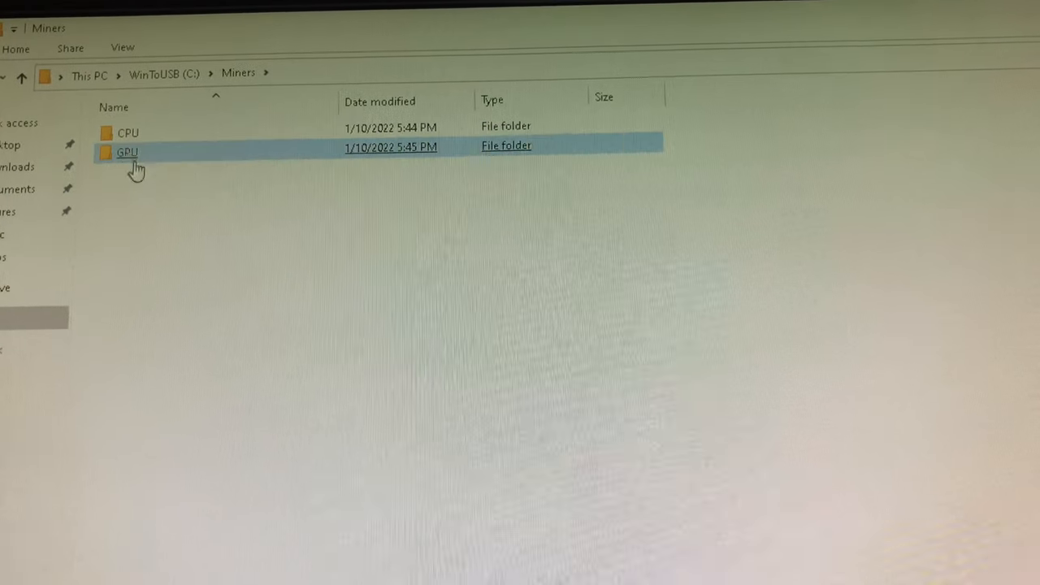
{"action": "double_click", "coordinate": [127, 152]}
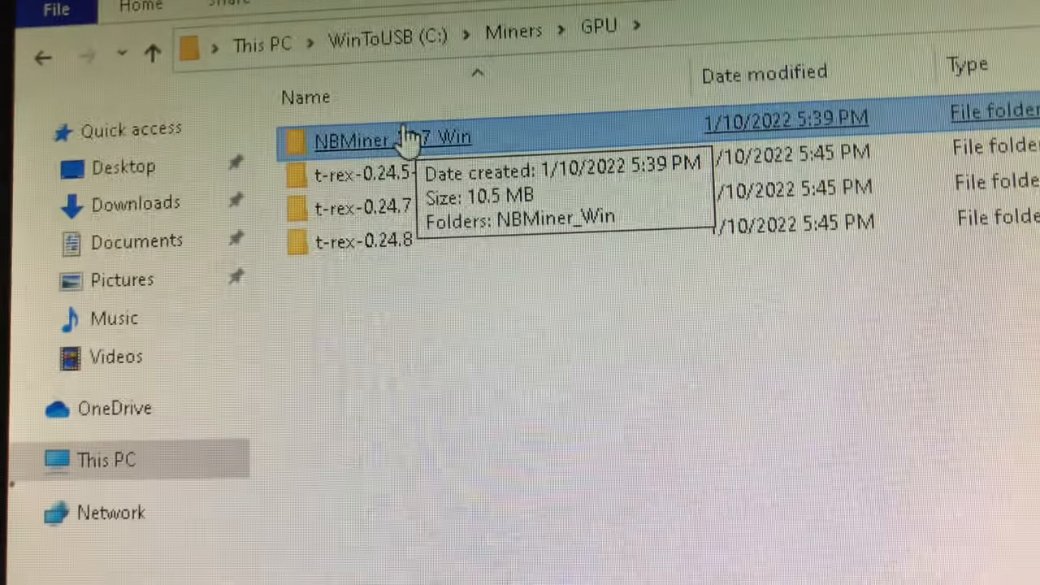
{"action": "double_click", "coordinate": [377, 135]}
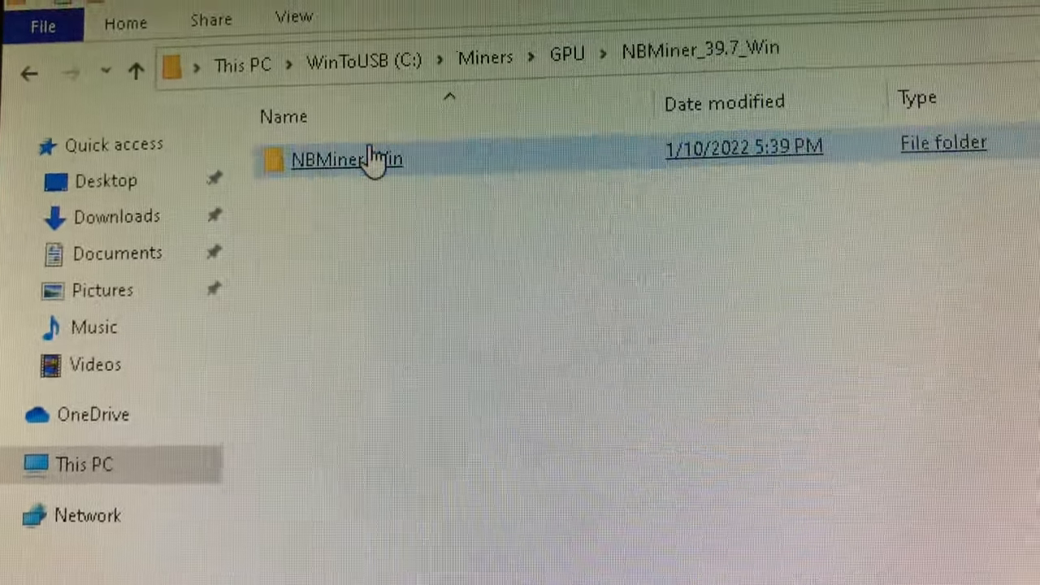
{"action": "double_click", "coordinate": [346, 159]}
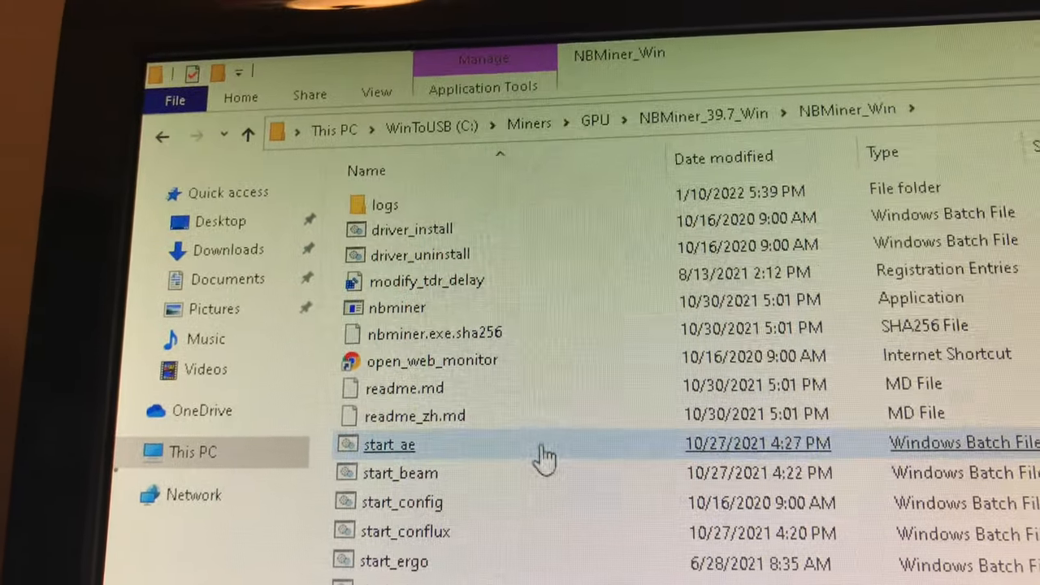
{"action": "left_click", "coordinate": [395, 331]}
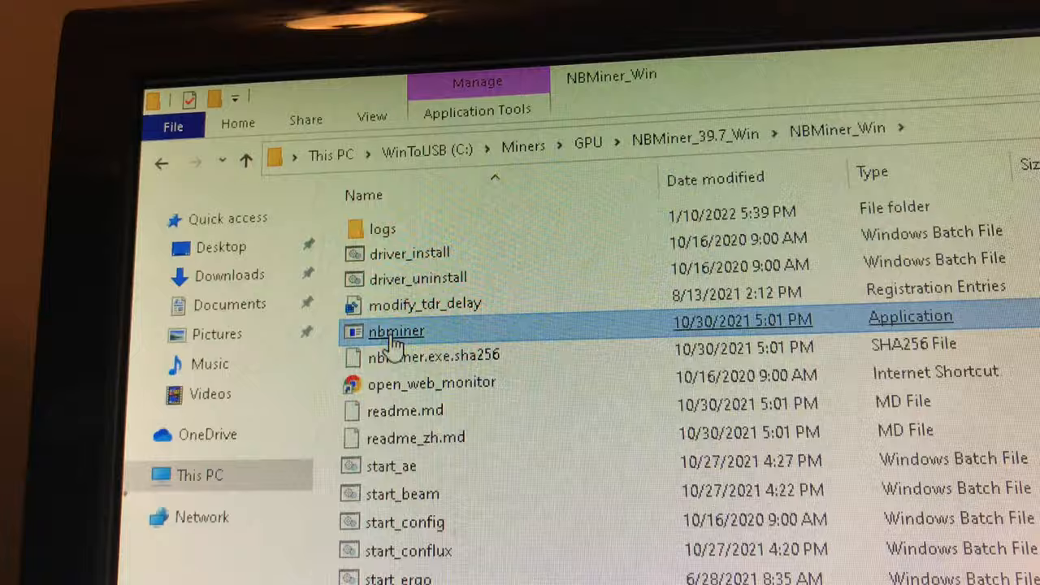
{"action": "right_click", "coordinate": [395, 331]}
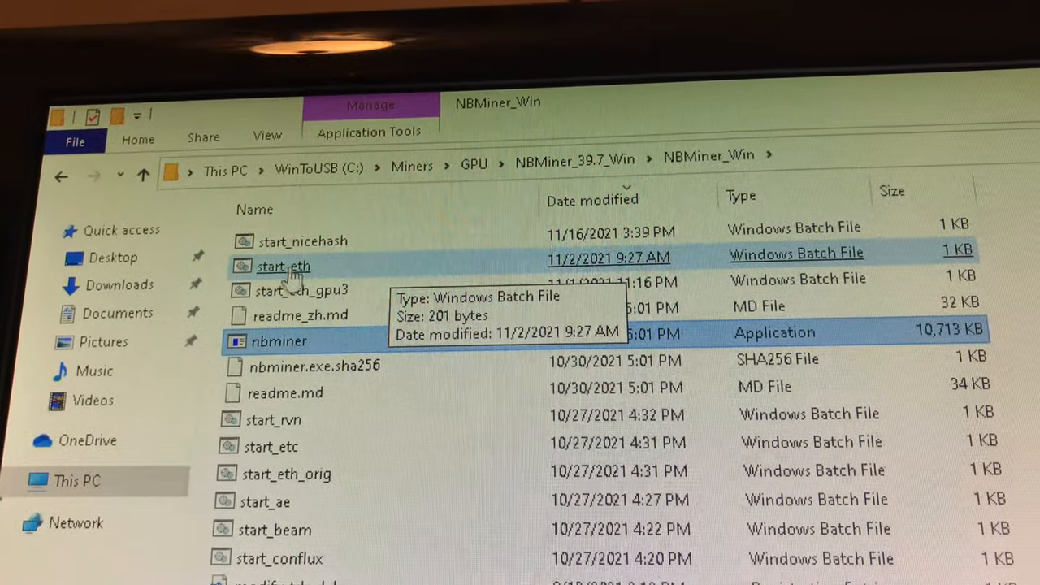
Open start_eth.bat in Notepad++ via its right-click editing options
{"action": "right_click", "coordinate": [282, 266]}
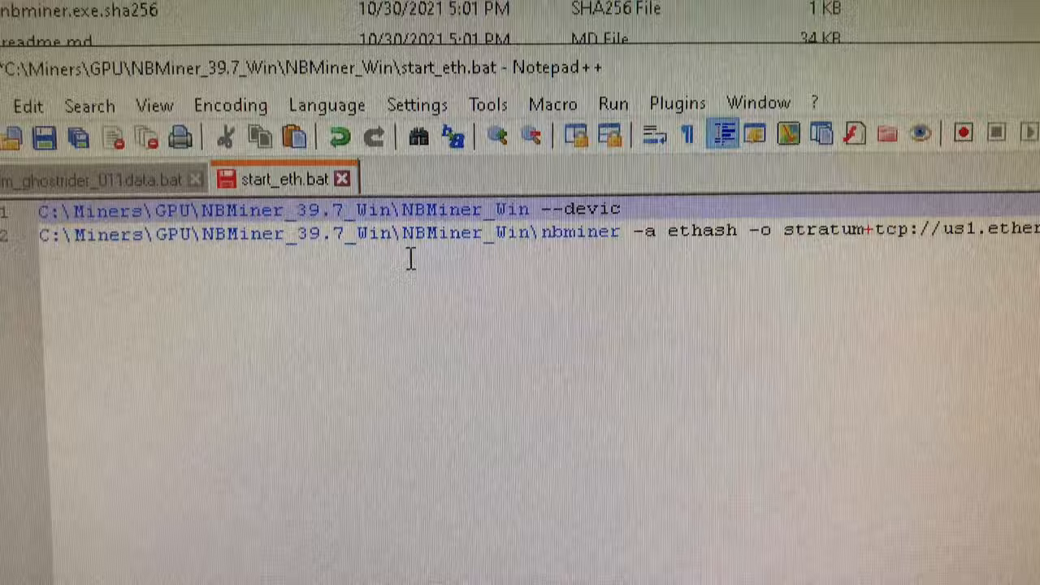
Finish the --device-info flag on start_eth's first line
{"action": "type", "text": "es-in"}
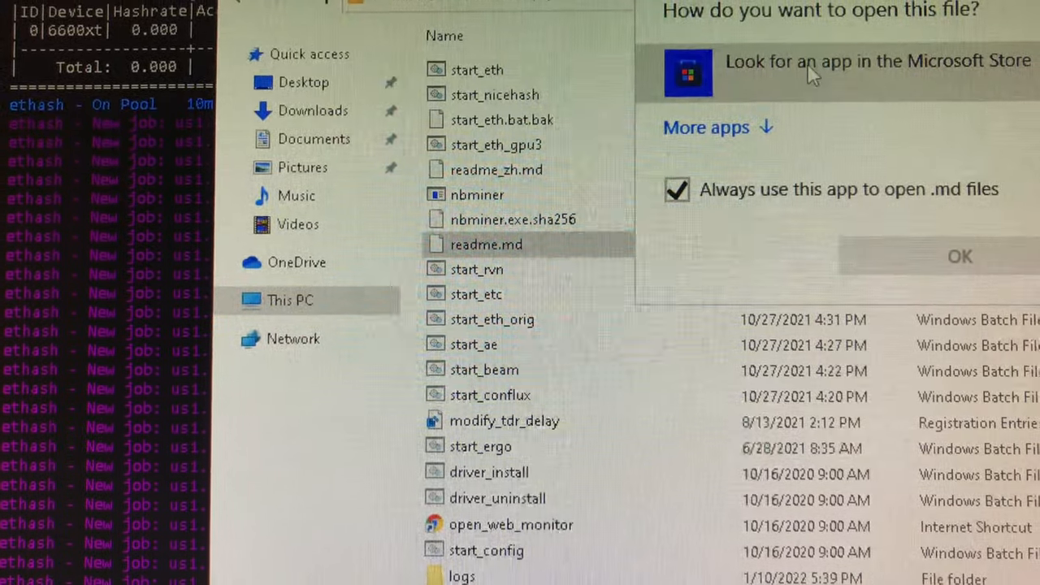
Open readme.md in Notepad++ and scroll through NBMiner's command-line options
{"action": "left_click", "coordinate": [706, 127]}
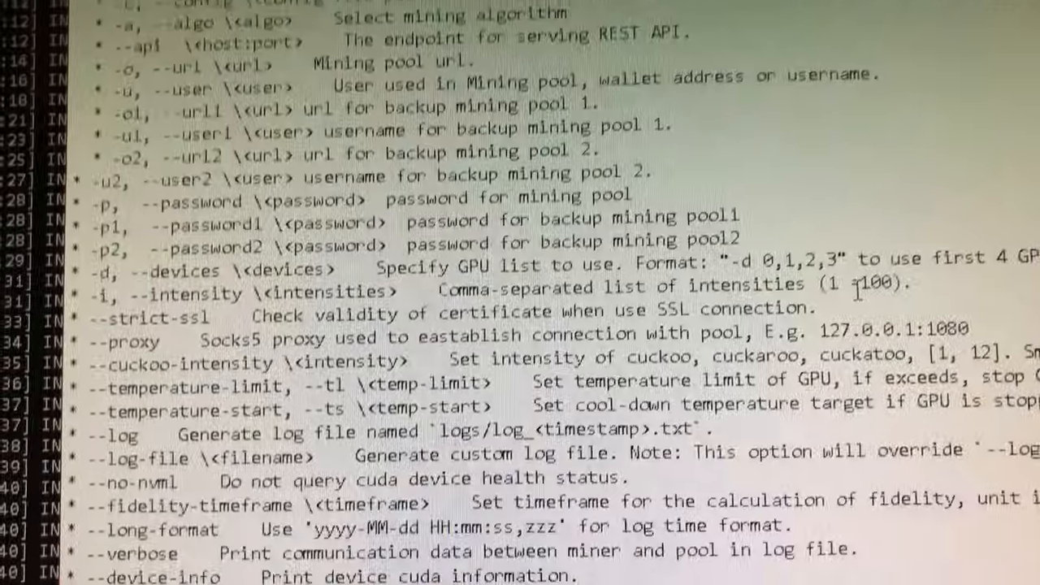
{"action": "scroll", "scroll_direction": "down", "scroll_amount": 3}
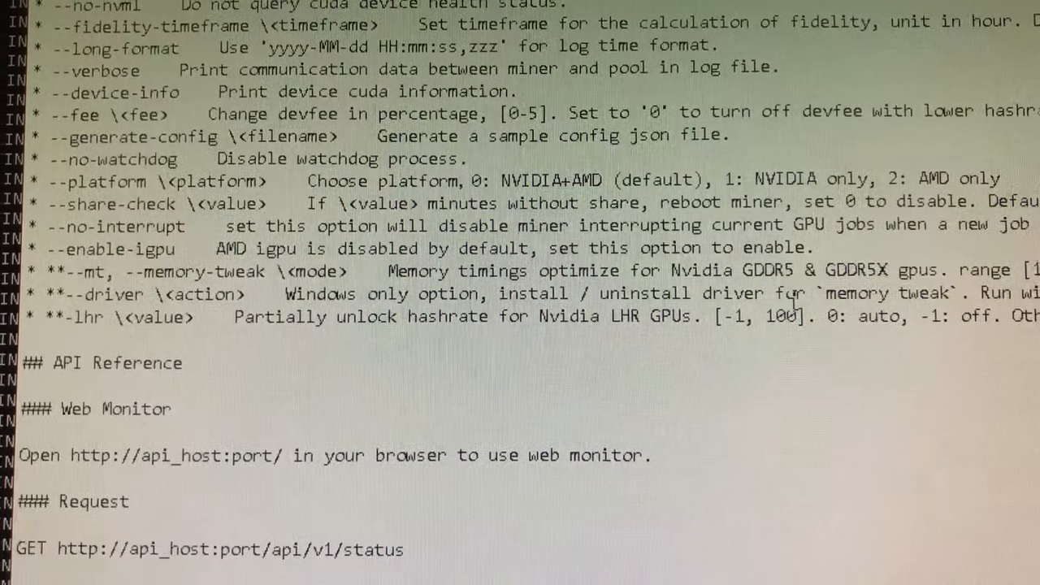
{"action": "scroll", "scroll_direction": "up", "scroll_amount": 3}
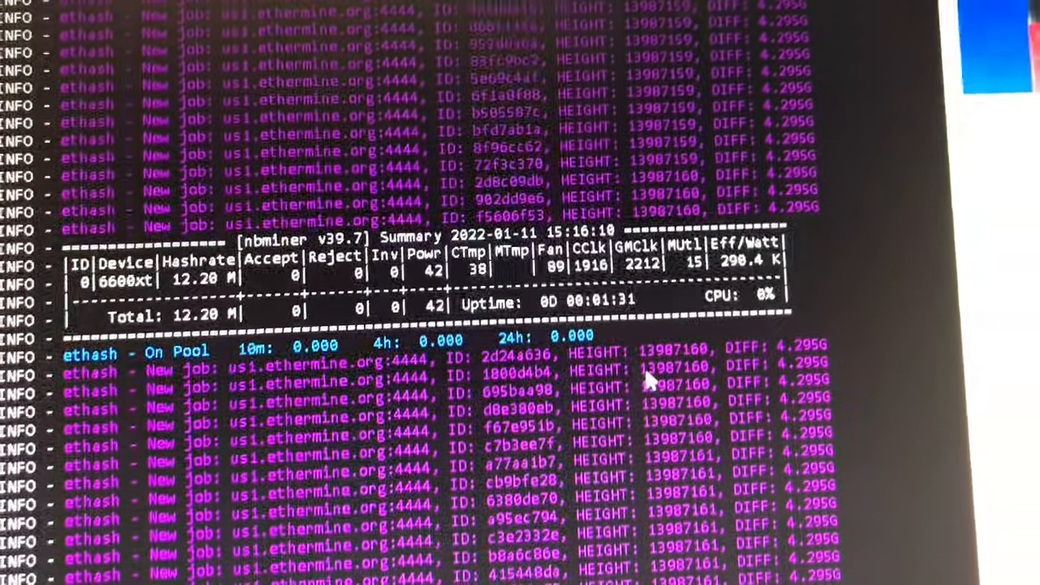
Close the NBMiner console and scroll the NBMiner_Win folder in File Explorer
{"action": "scroll", "scroll_direction": "down", "scroll_amount": 3}
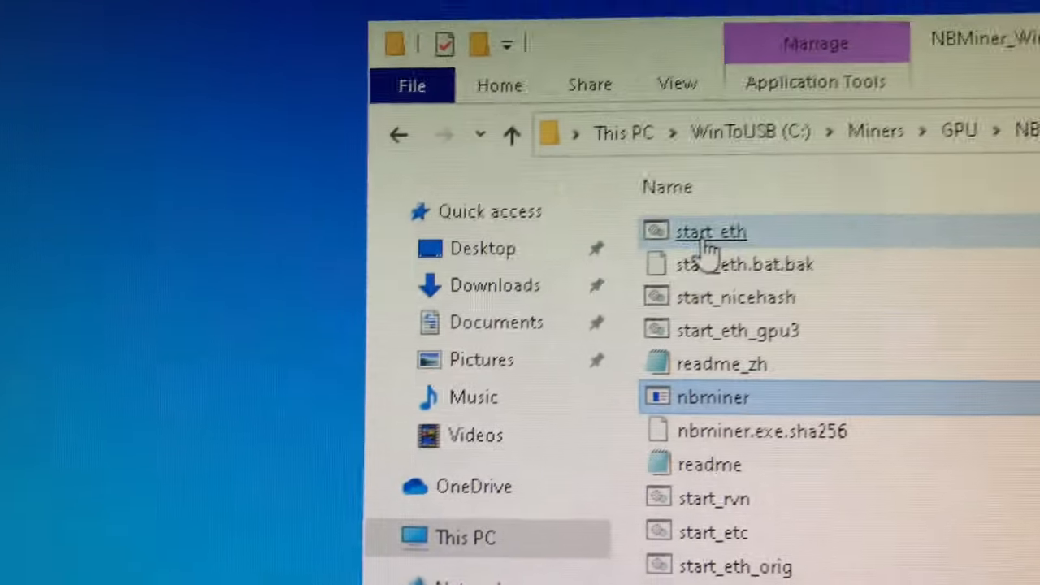
Run start_eth as administrator and approve the UAC prompt to launch NBMiner 39.7
{"action": "right_click", "coordinate": [709, 232]}
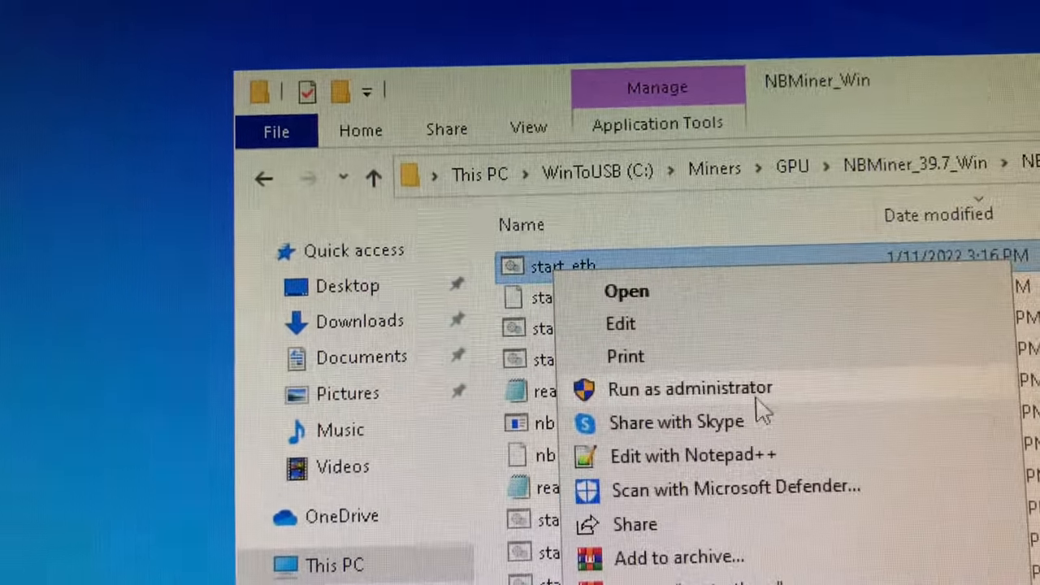
{"action": "left_click", "coordinate": [686, 388]}
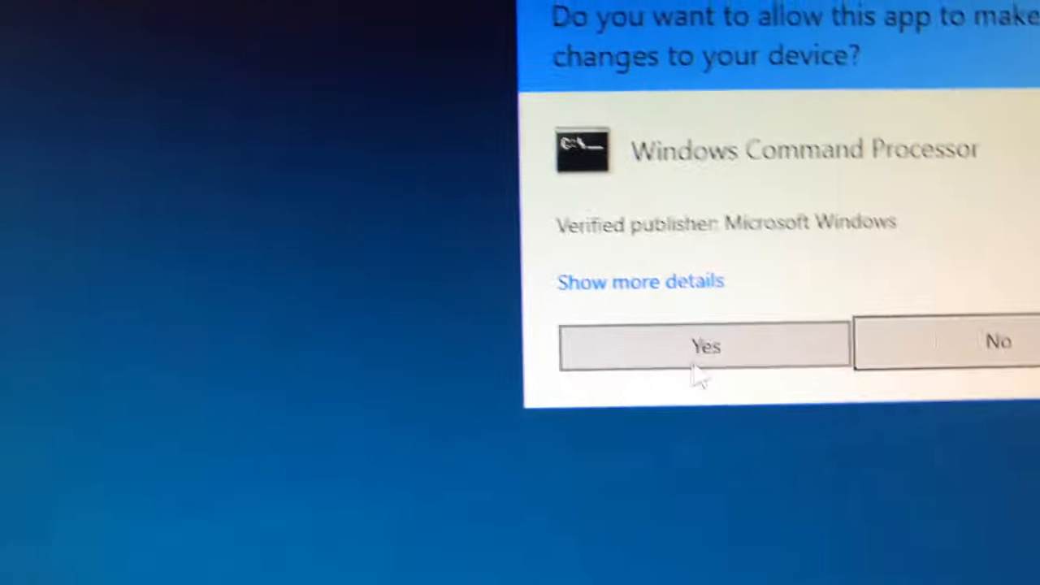
{"action": "left_click", "coordinate": [704, 347]}
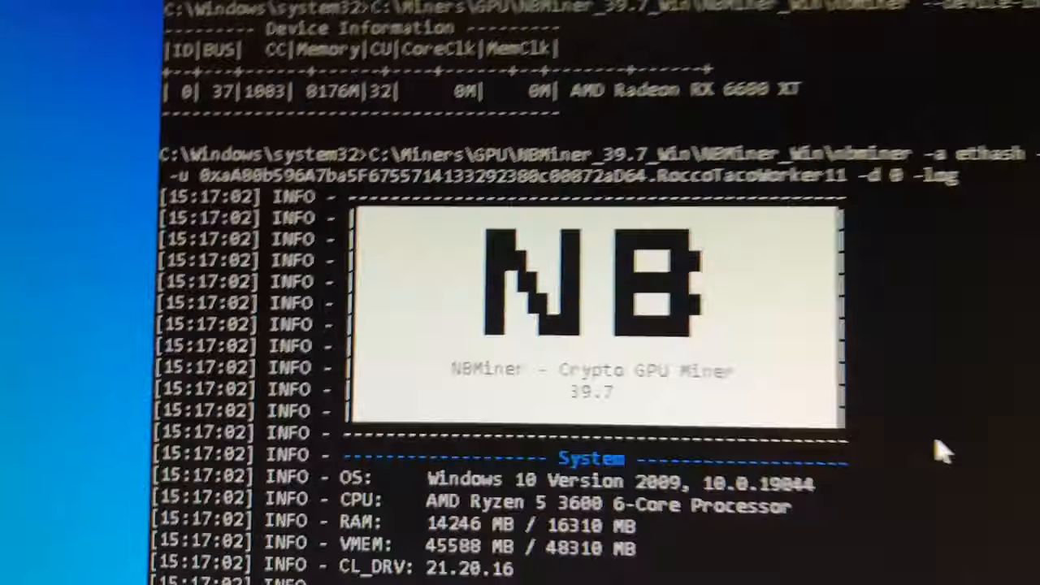
Scroll the NBMiner console to confirm the login to us1.ethermine.org and DAG building
{"action": "scroll", "scroll_direction": "down", "scroll_amount": 3}
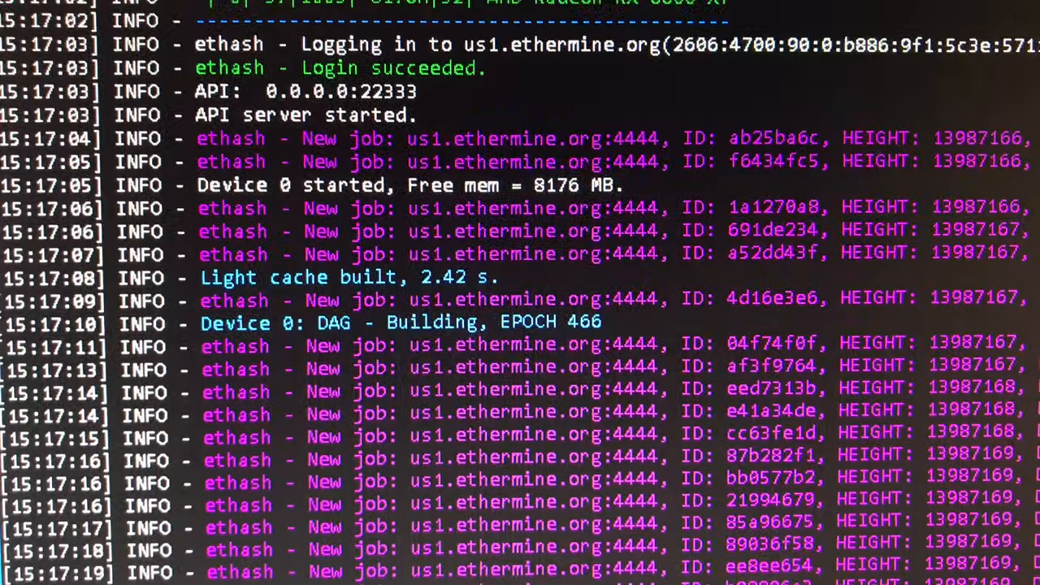
{"action": "scroll", "scroll_direction": "down", "scroll_amount": 3}
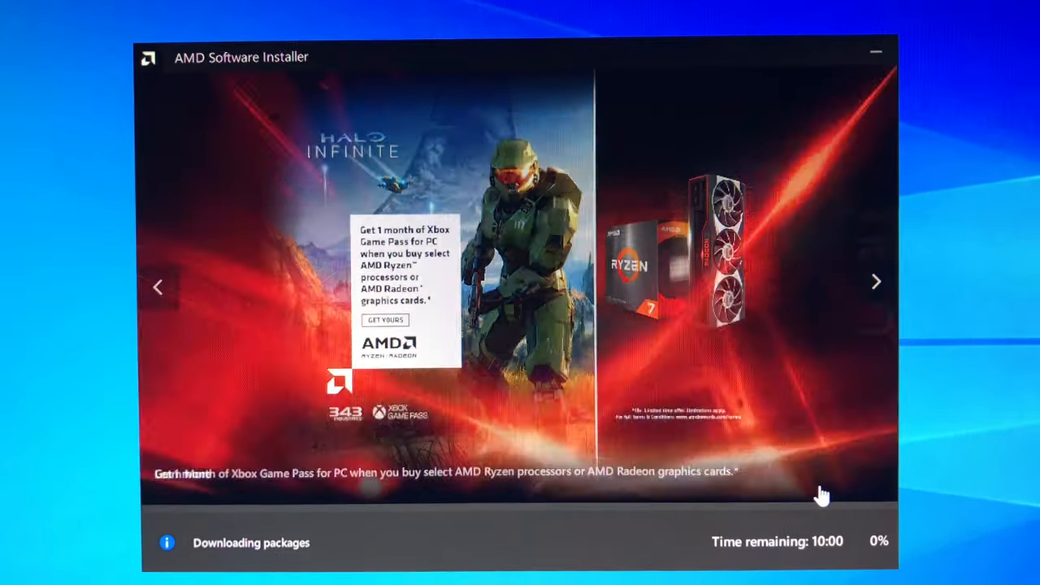
Let the AMD Software Installer keep downloading its packages while NBMiner mines
{"action": "left_click", "coordinate": [875, 282]}
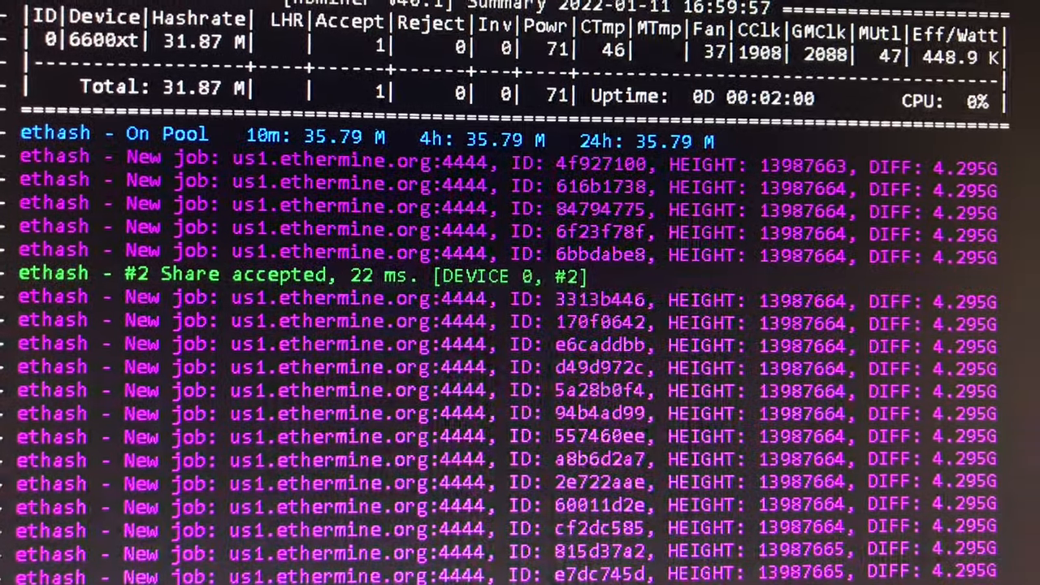
Scroll the console to watch 31.87 M hashrate and accepted ethermine shares
{"action": "scroll", "scroll_direction": "down", "scroll_amount": 3}
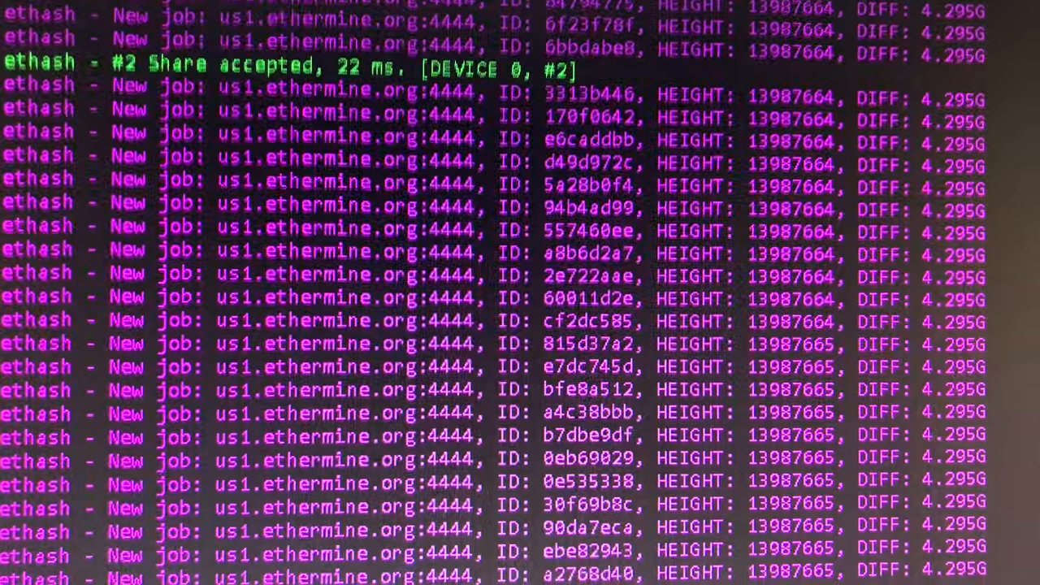